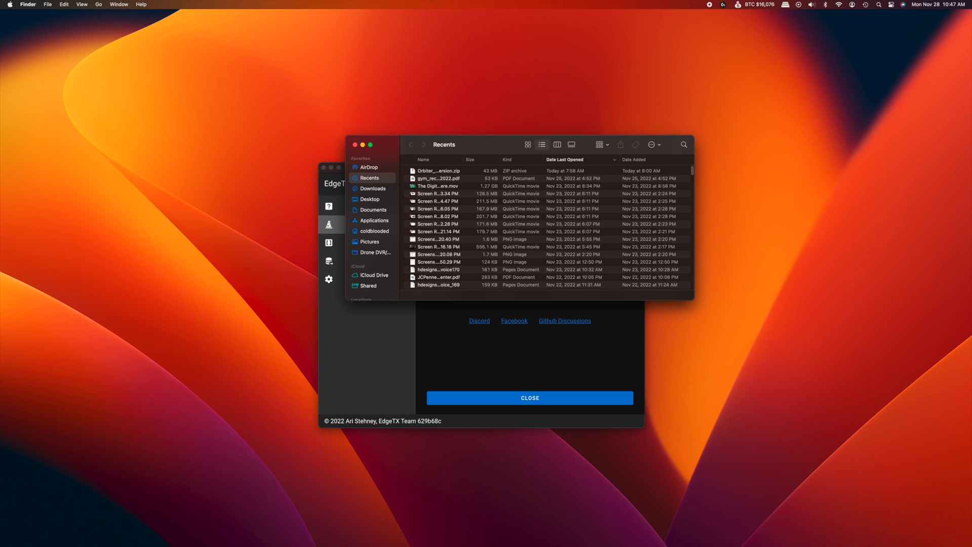
{"action": "mouse_move", "coordinate": [369, 218]}
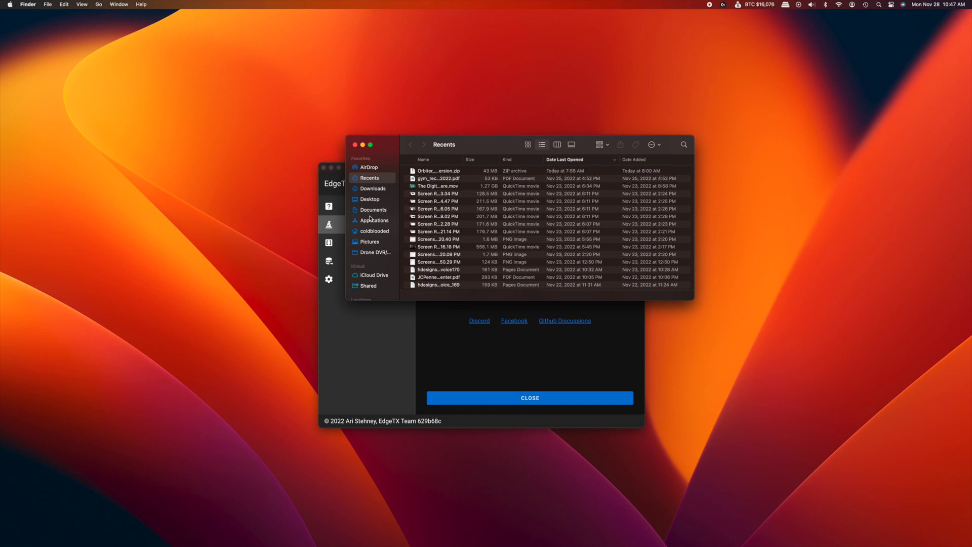
Select tx16s-edgetx-v2.8.0.bin in Downloads, then open the NO NAME card's FIRMWARE folder
{"action": "left_click", "coordinate": [372, 188]}
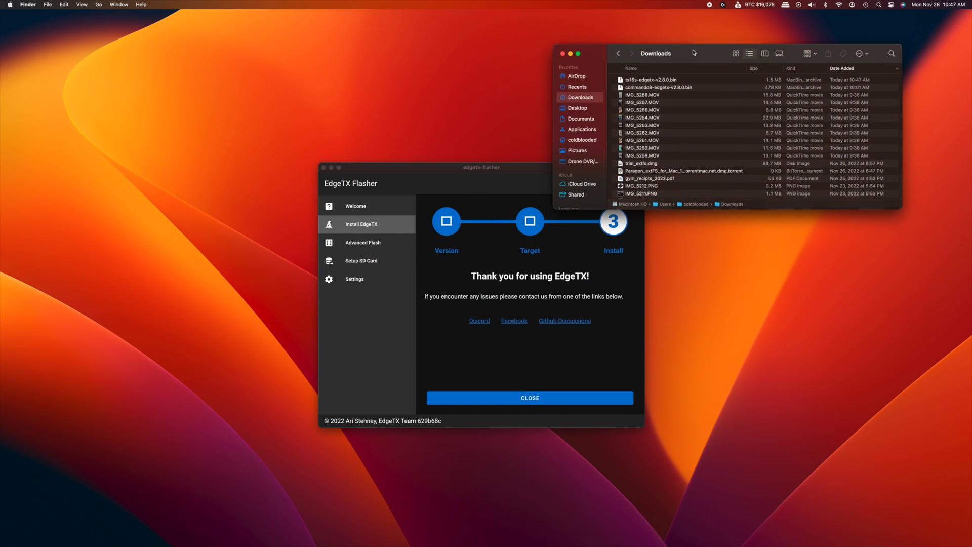
{"action": "mouse_move", "coordinate": [662, 74]}
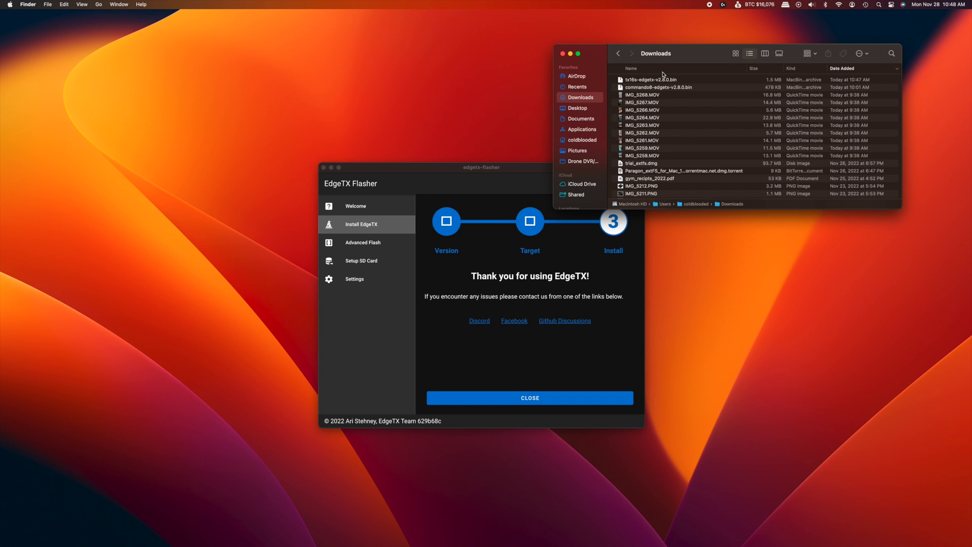
{"action": "left_click", "coordinate": [649, 80]}
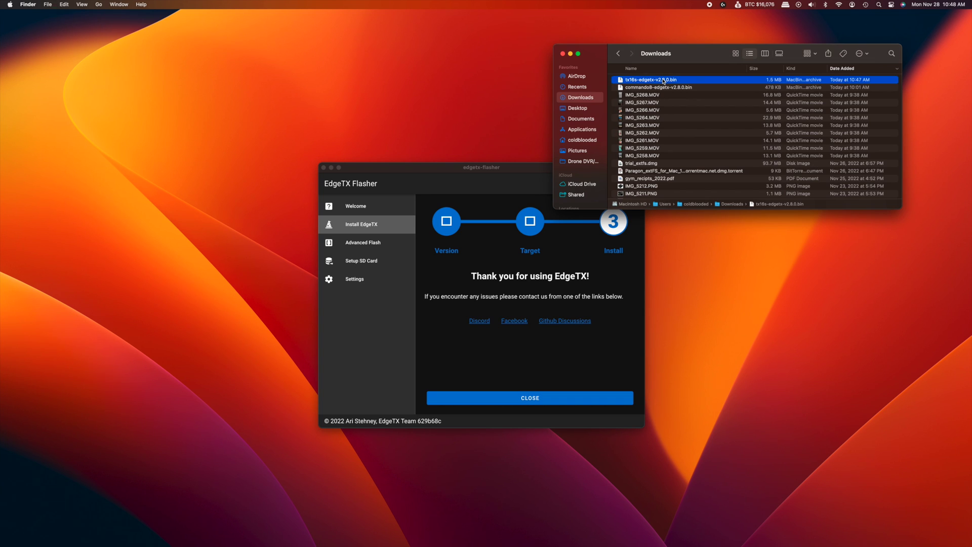
{"action": "scroll", "scroll_direction": "down", "scroll_amount": 3}
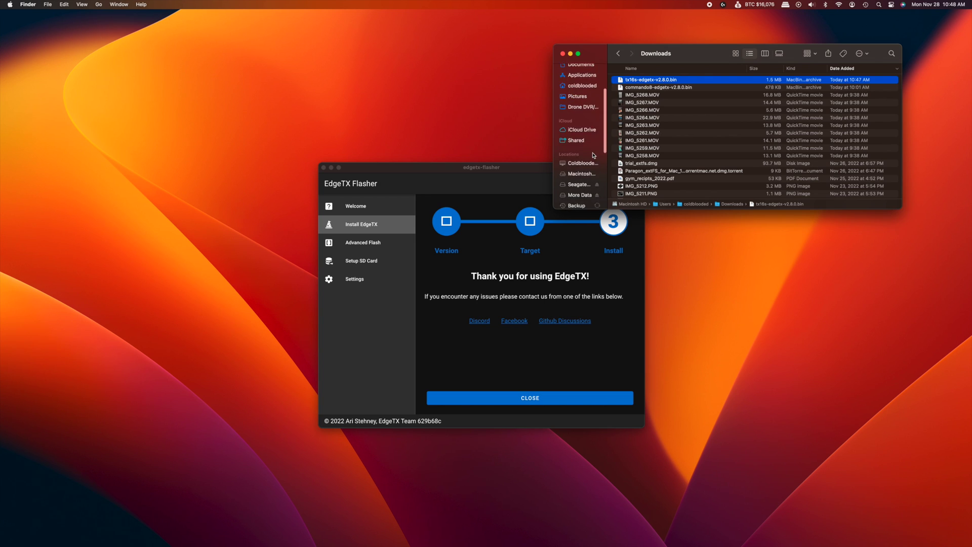
{"action": "scroll", "scroll_direction": "down", "scroll_amount": 3}
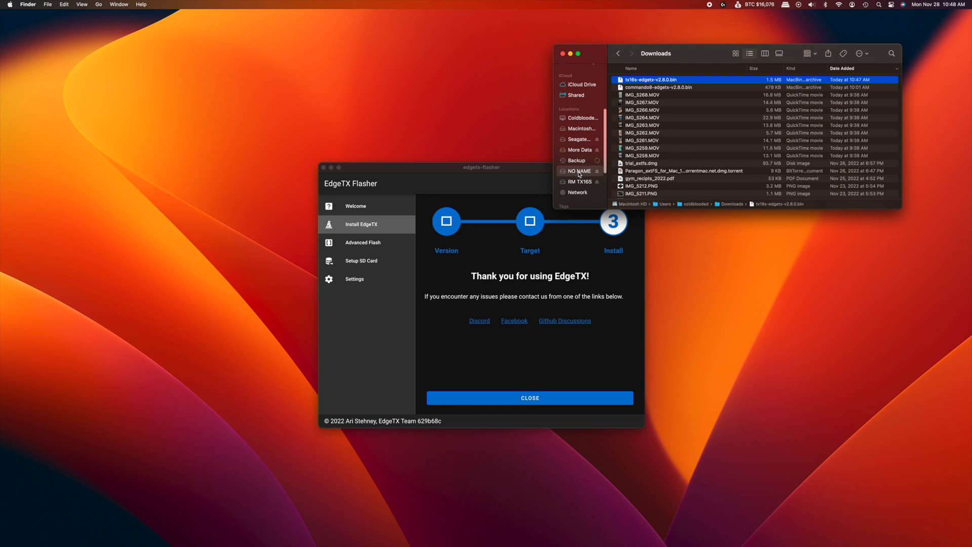
{"action": "left_click", "coordinate": [578, 171]}
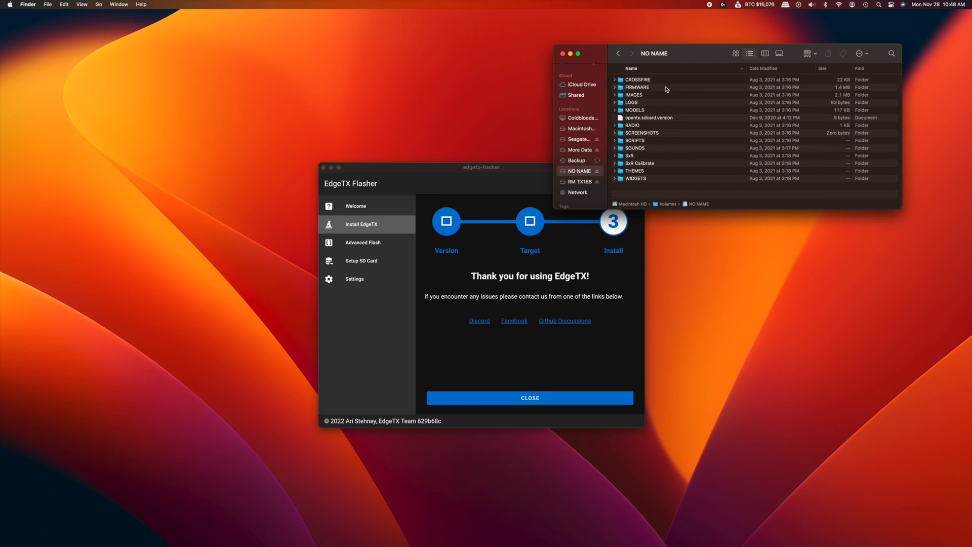
{"action": "double_click", "coordinate": [637, 87]}
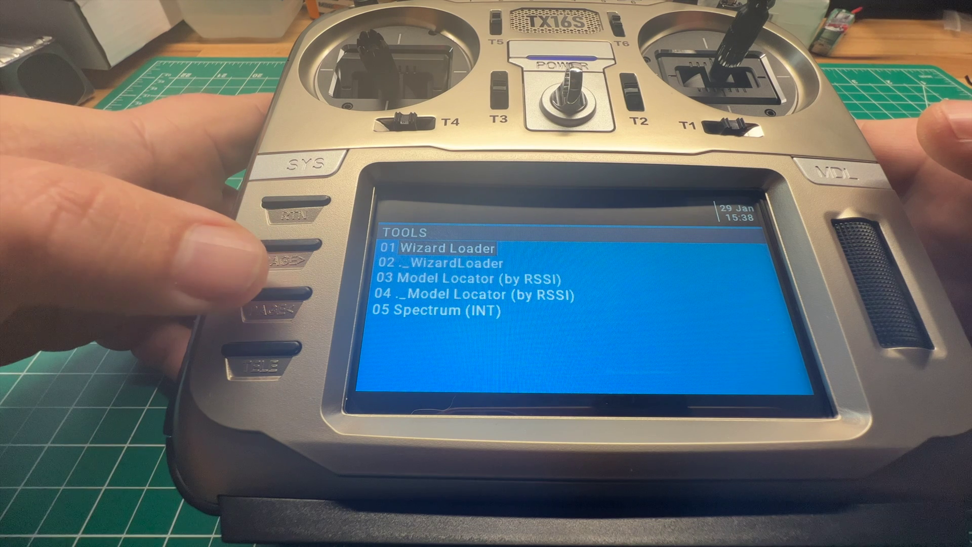
Open the TX16S SD-HC CARD browser listing FIRMWARE, MODELS and SCRIPTS
{"action": "left_click", "coordinate": [282, 250]}
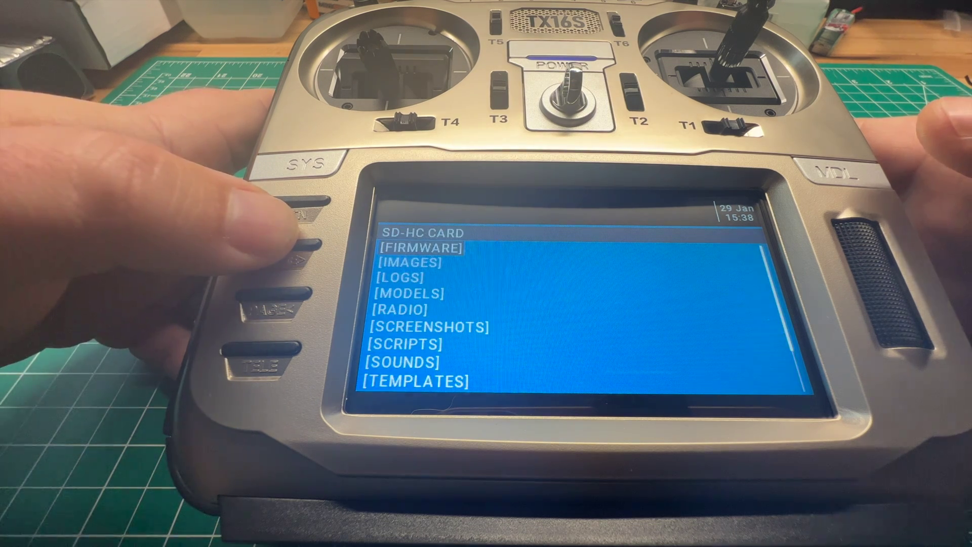